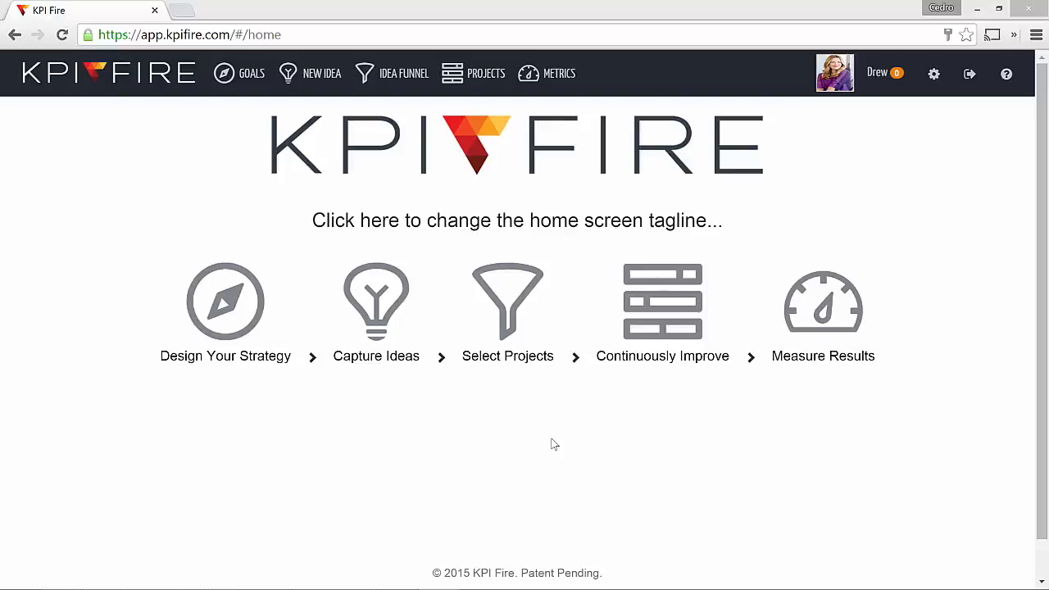
mouse_move(226, 302)
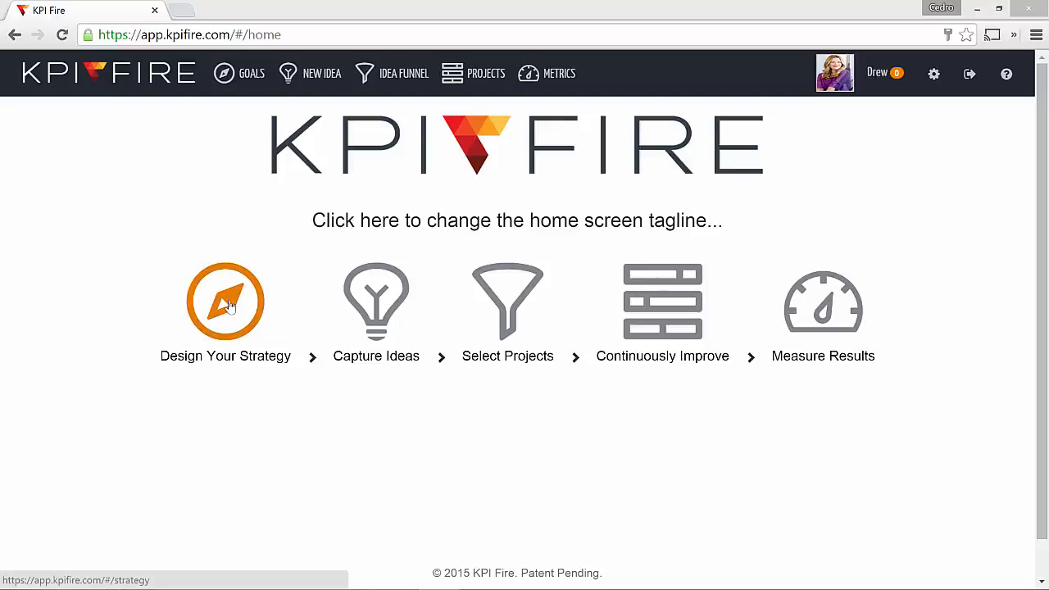
Open the Strategic Dashboard of Your Company's goals and view the department list
click(224, 302)
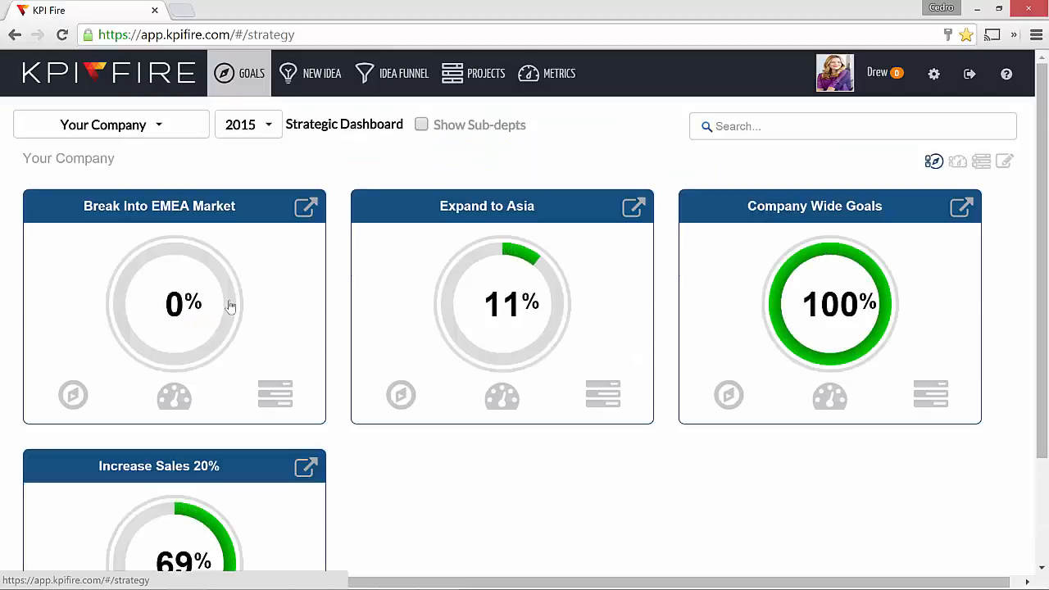
click(112, 124)
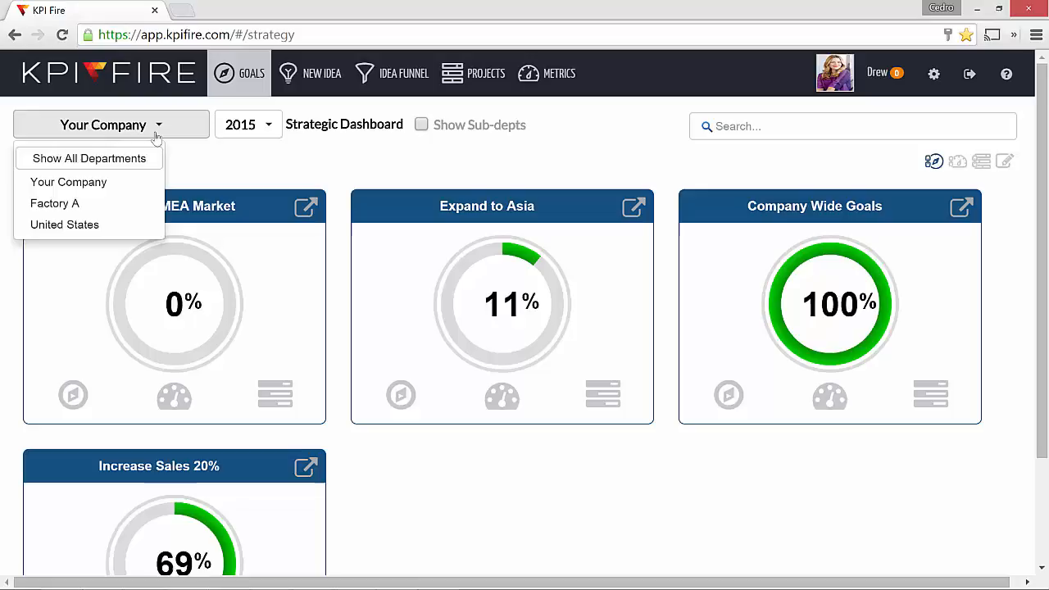
mouse_move(68, 180)
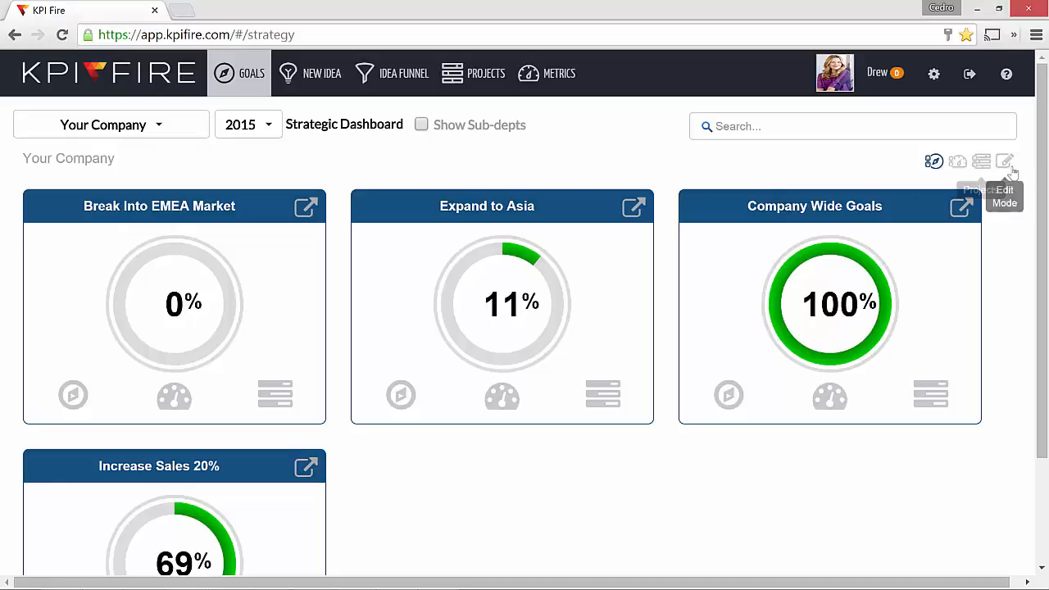
mouse_move(1007, 161)
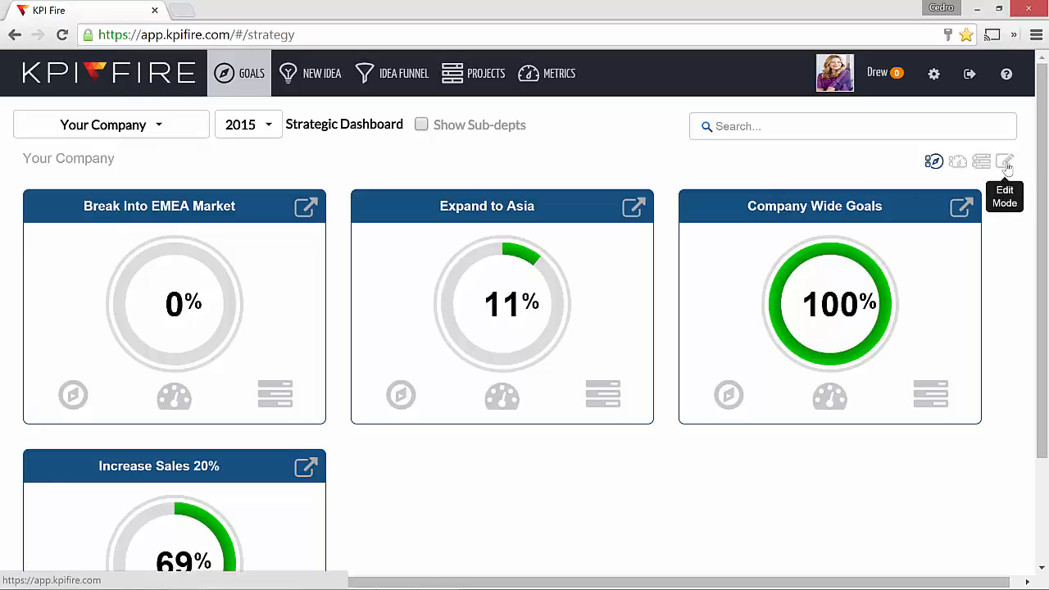
In Edit Mode, create a new goal named My Big Goal at 0%
click(1004, 161)
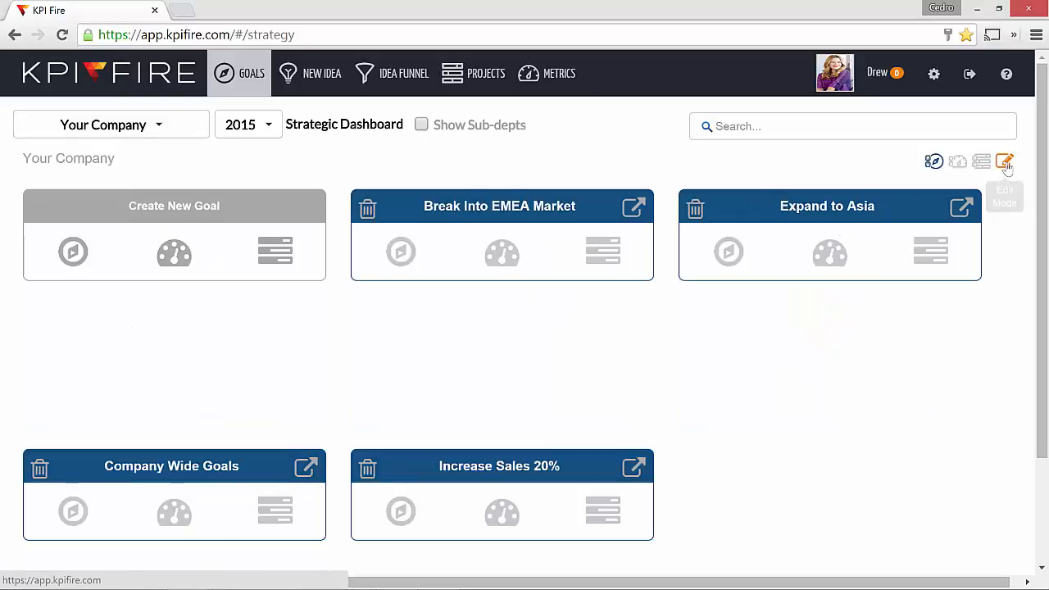
mouse_move(184, 203)
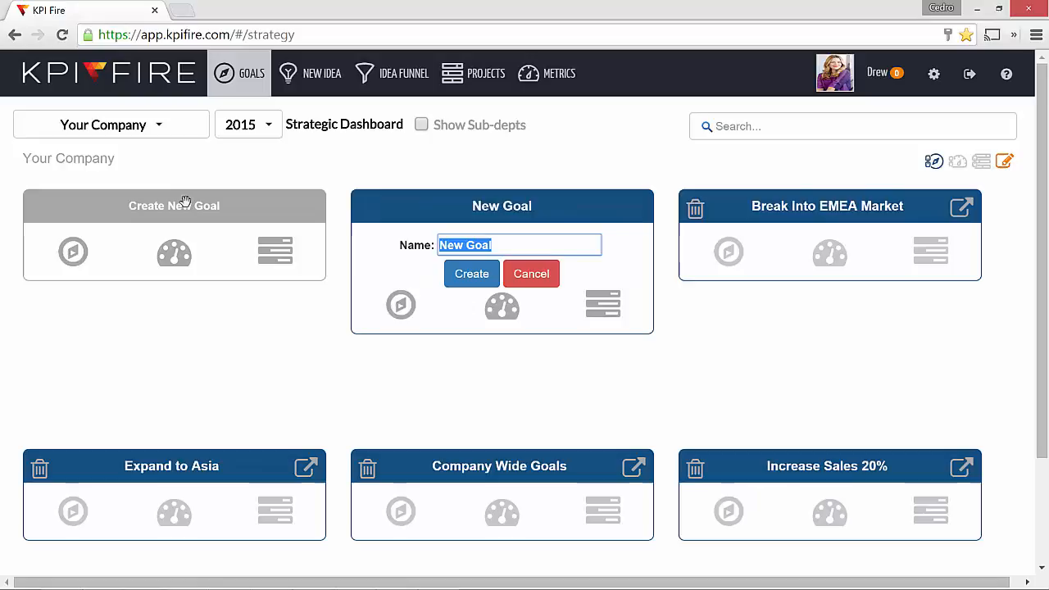
click(472, 272)
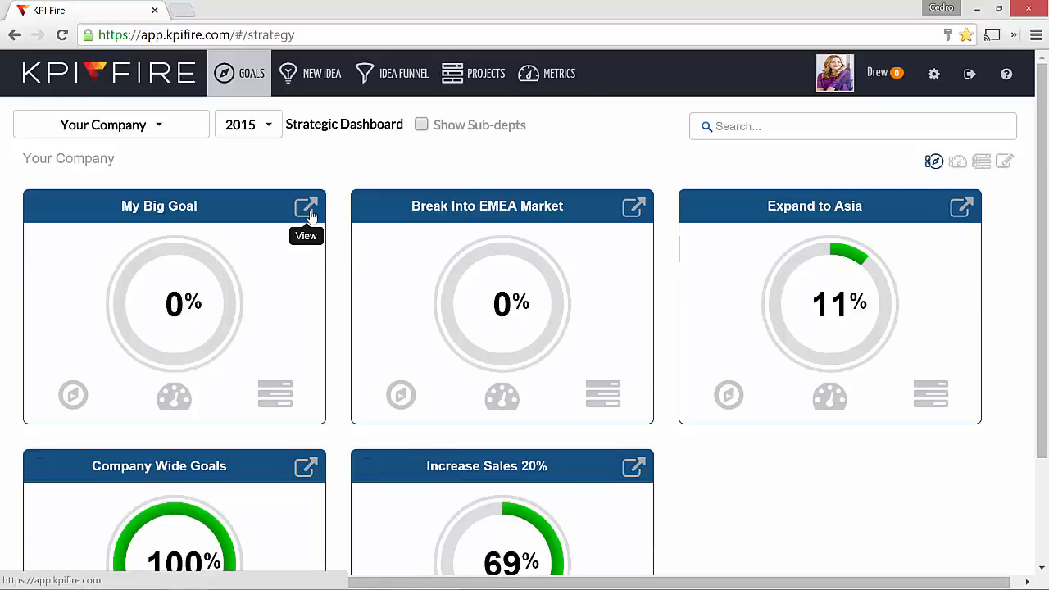
Save the description 'I want to achieve this big goal by the end of the year!' on My Big Goal
click(306, 206)
text(I want to achieve this big goal b)
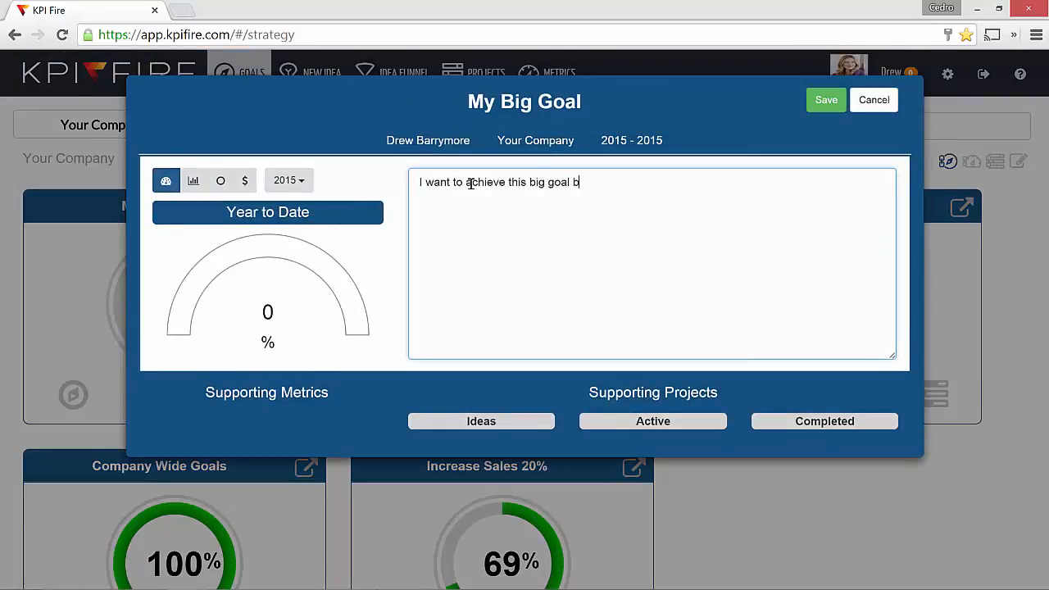
text(y the end of the year!)
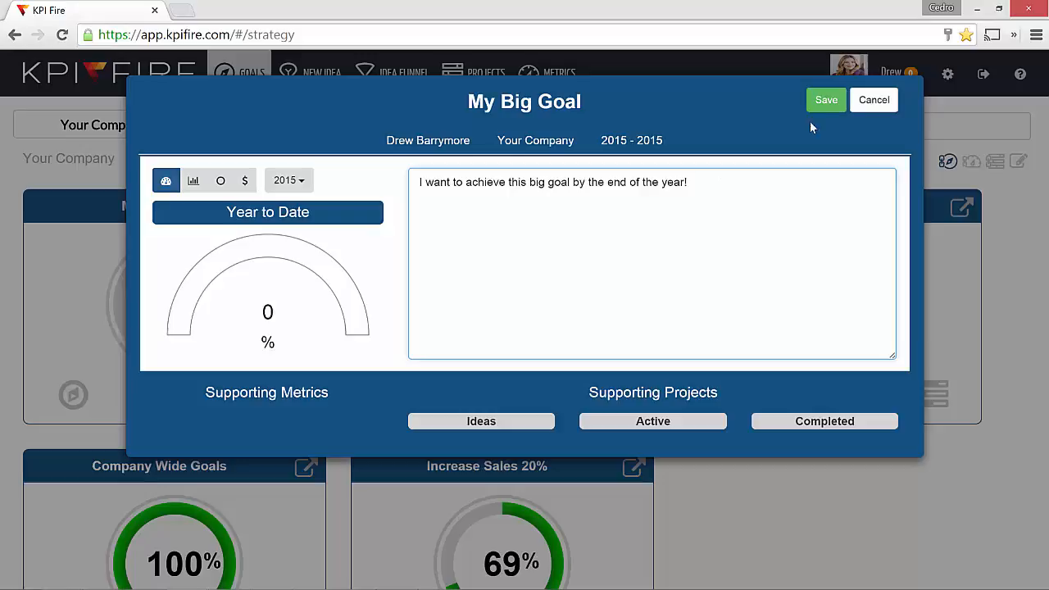
click(874, 100)
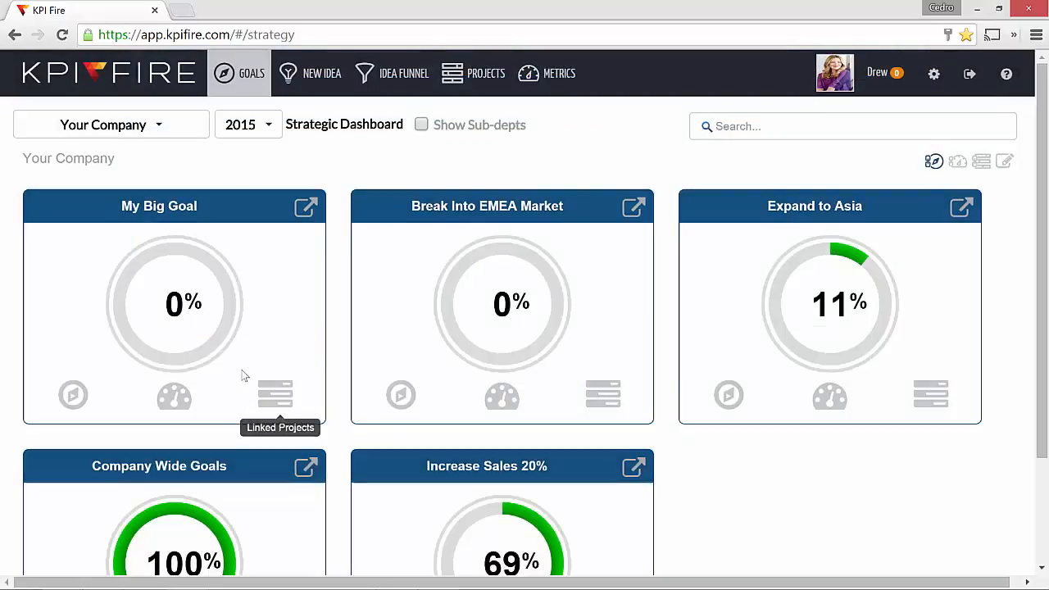
mouse_move(248, 379)
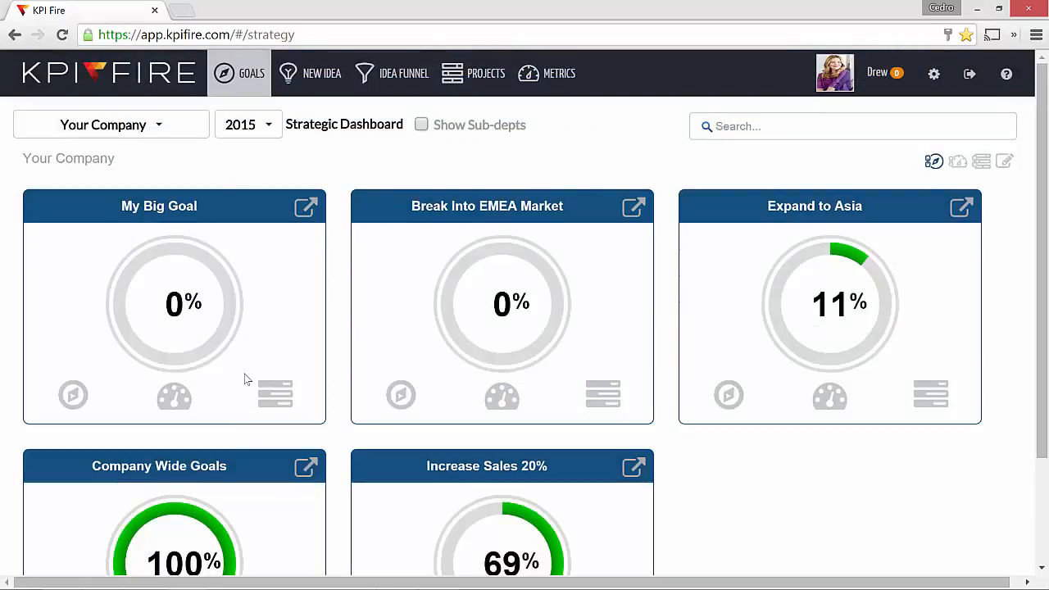
mouse_move(275, 395)
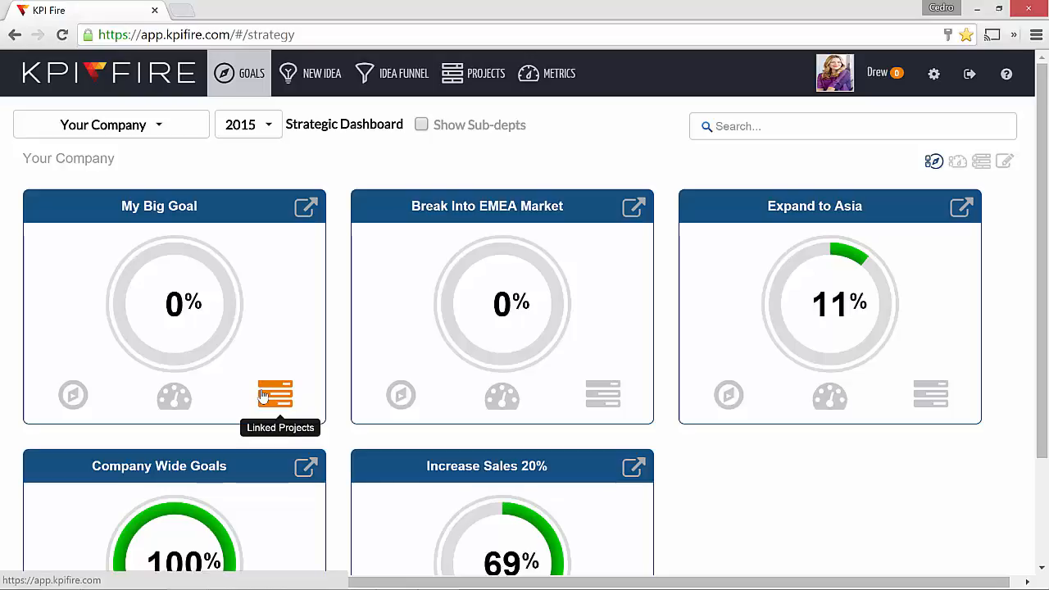
Under My Big Goal's linked projects, create a project named My Big Project at 0%
click(275, 394)
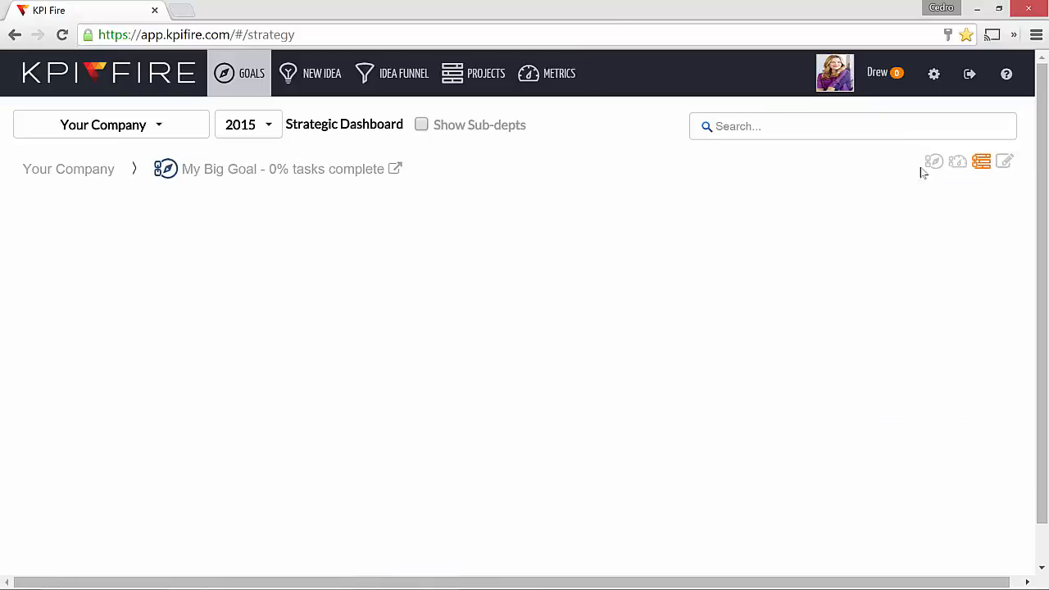
click(1006, 161)
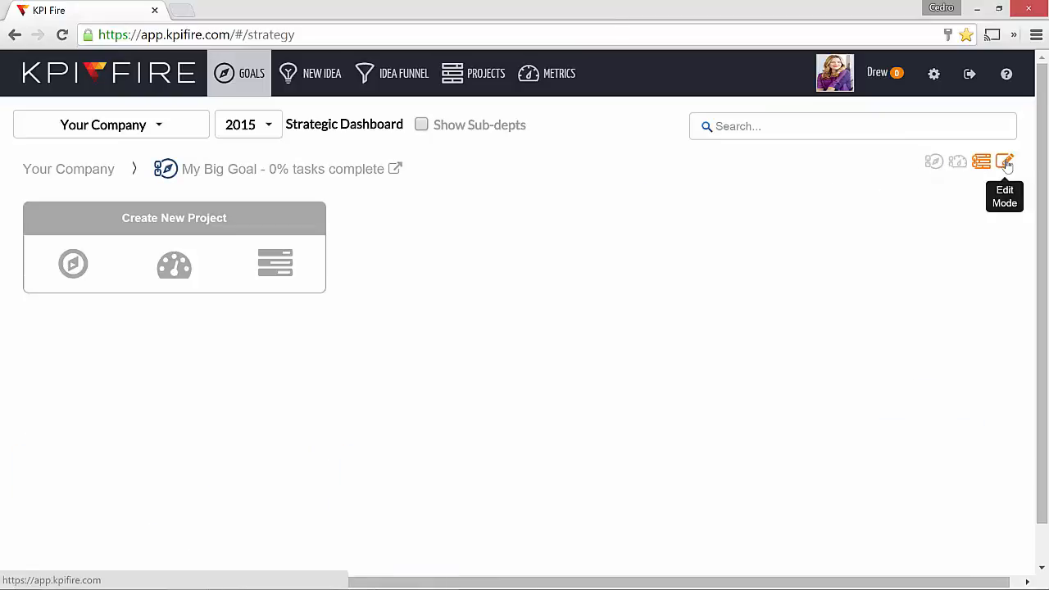
click(1005, 160)
text(My Bi)
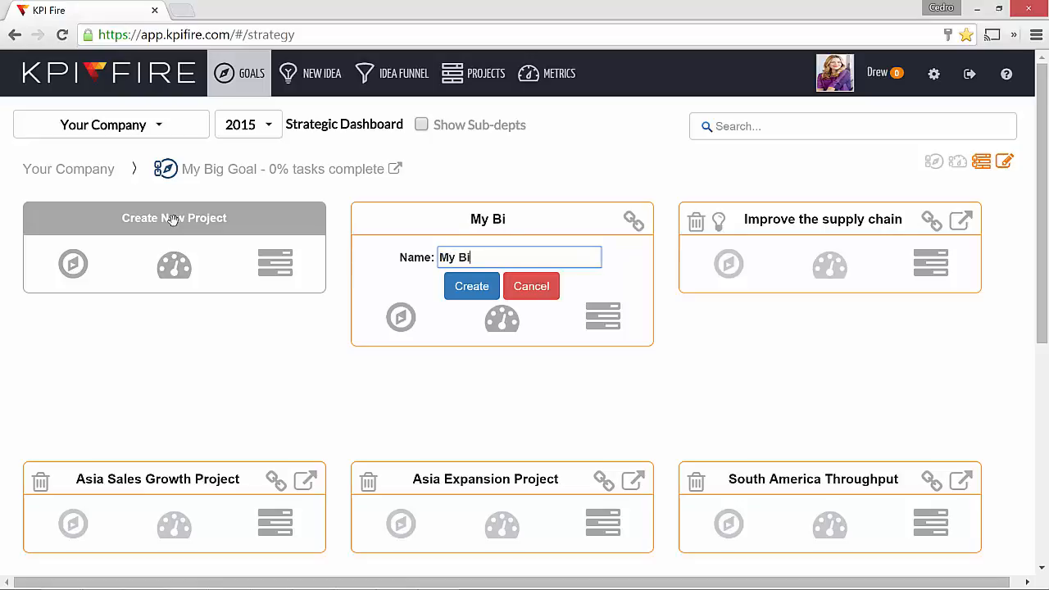
click(472, 285)
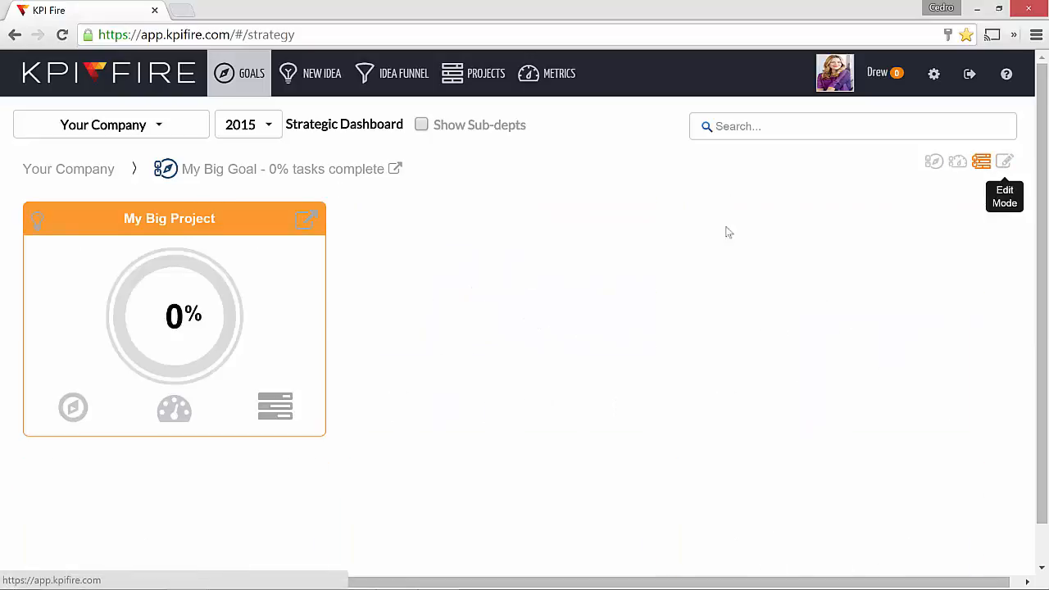
mouse_move(34, 226)
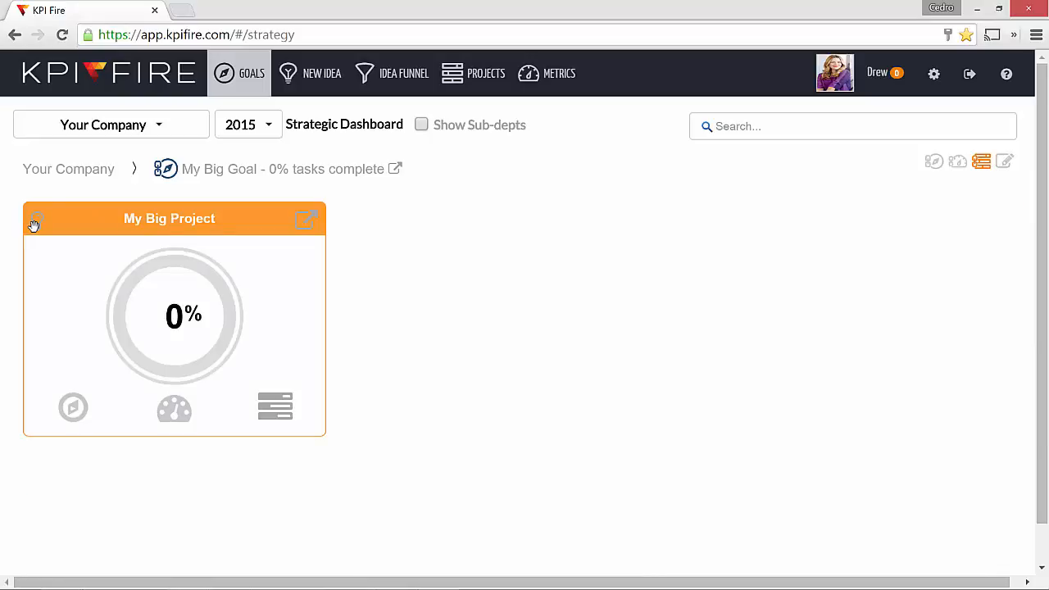
mouse_move(252, 232)
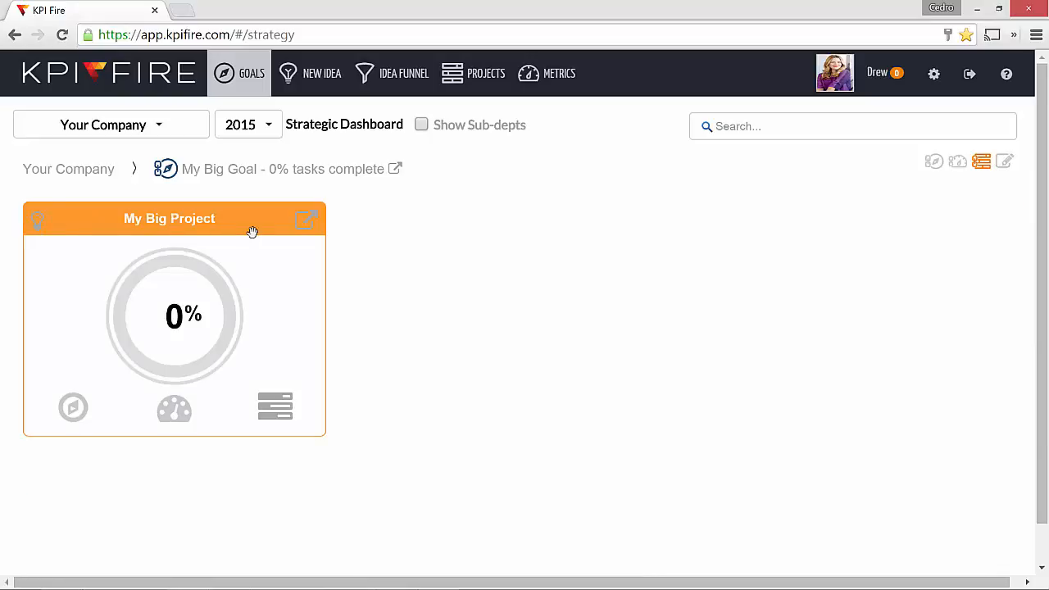
mouse_move(308, 220)
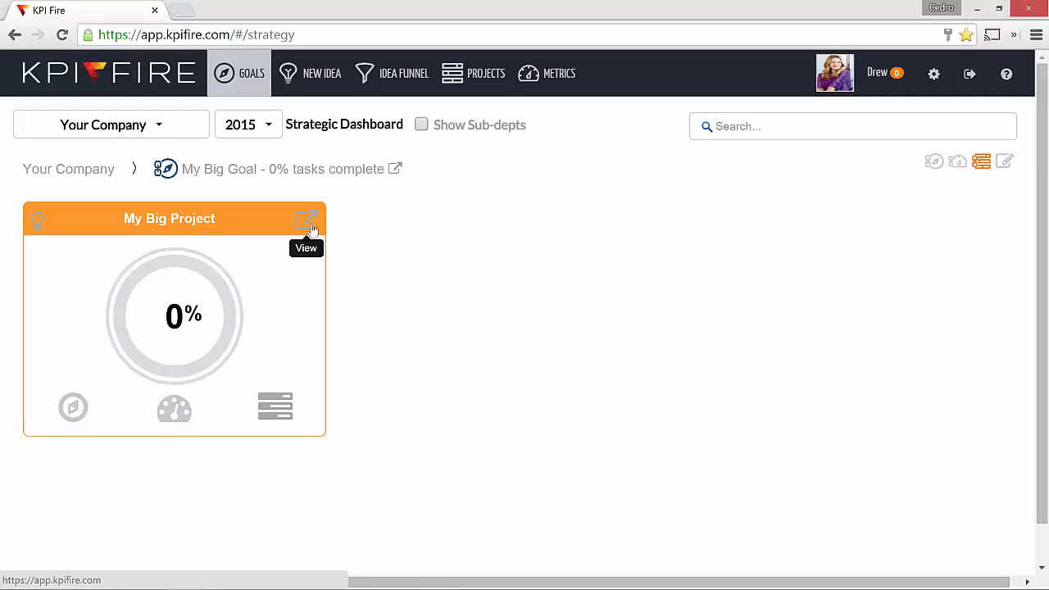
Activate My Big Project with the DMAIC workflow, bringing it to 9% complete
click(308, 220)
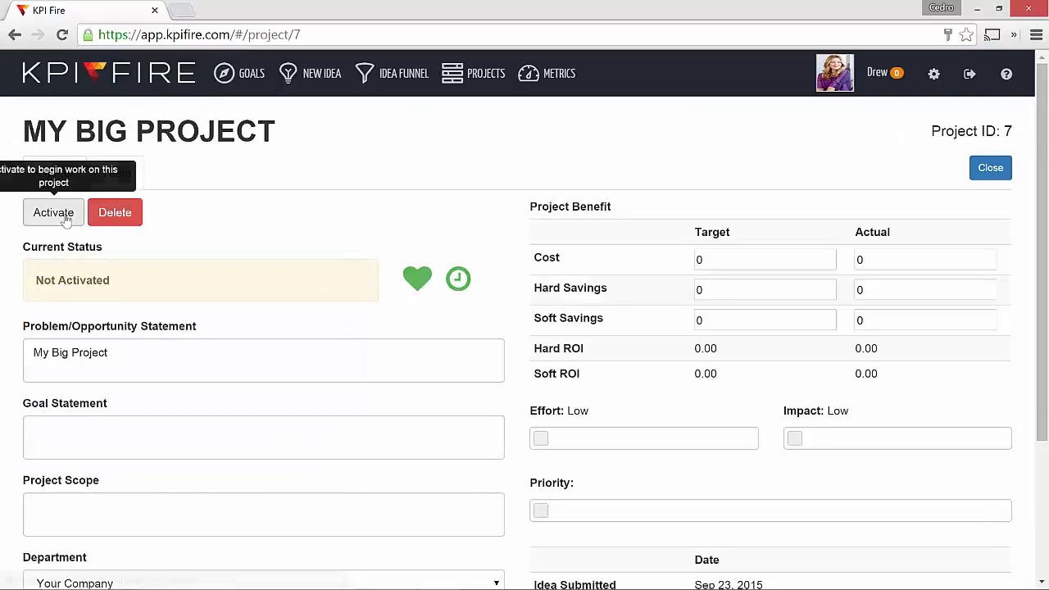
click(52, 213)
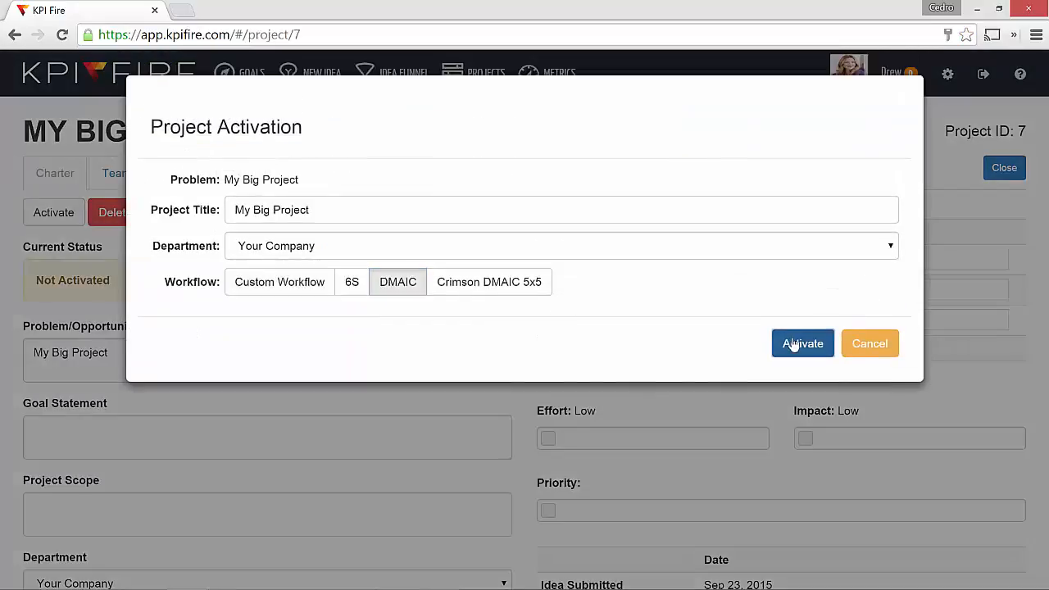
click(802, 344)
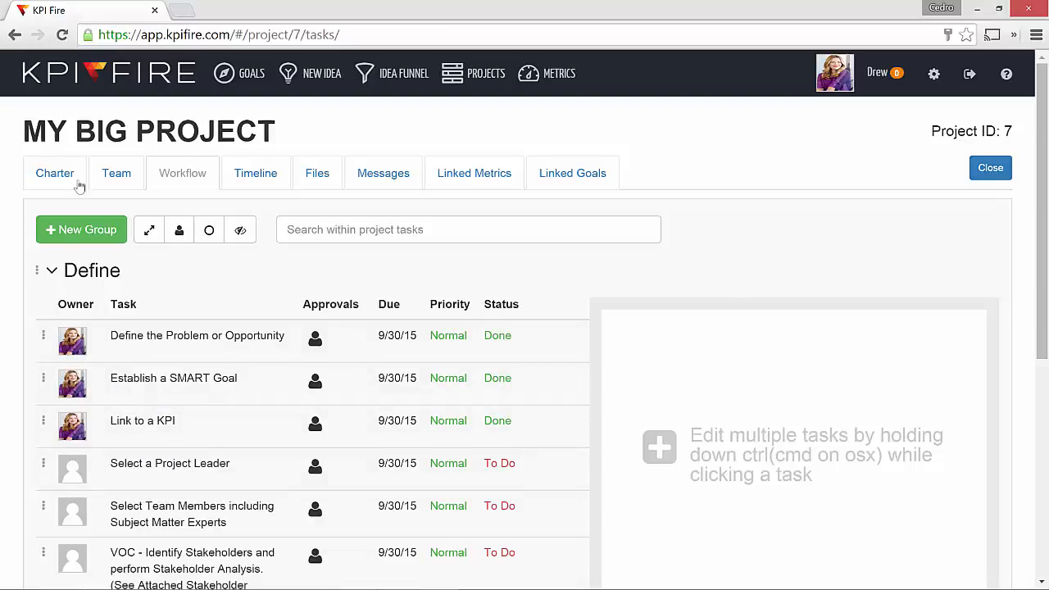
click(572, 173)
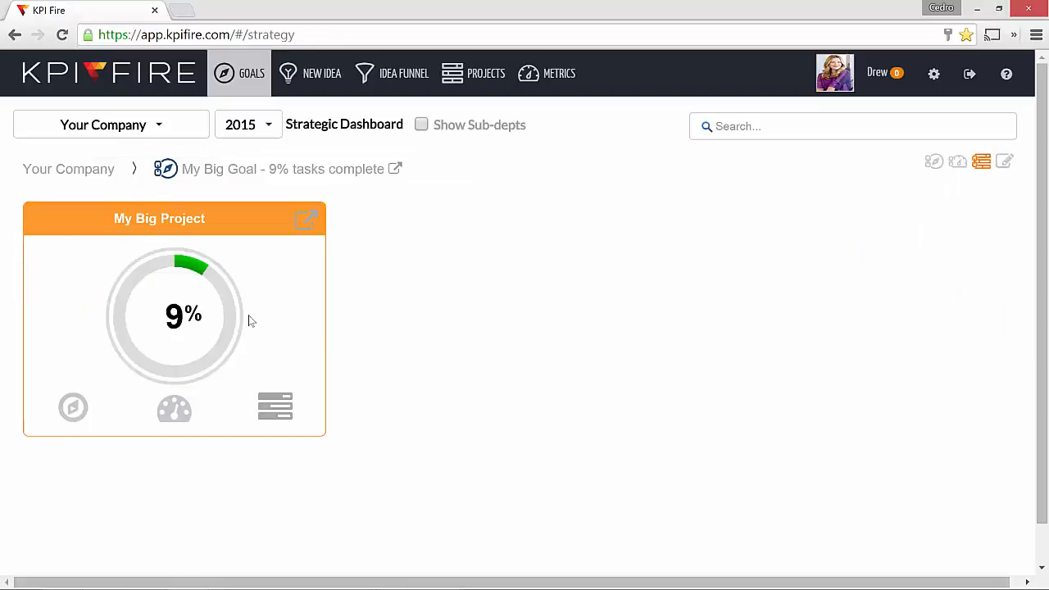
mouse_move(190, 294)
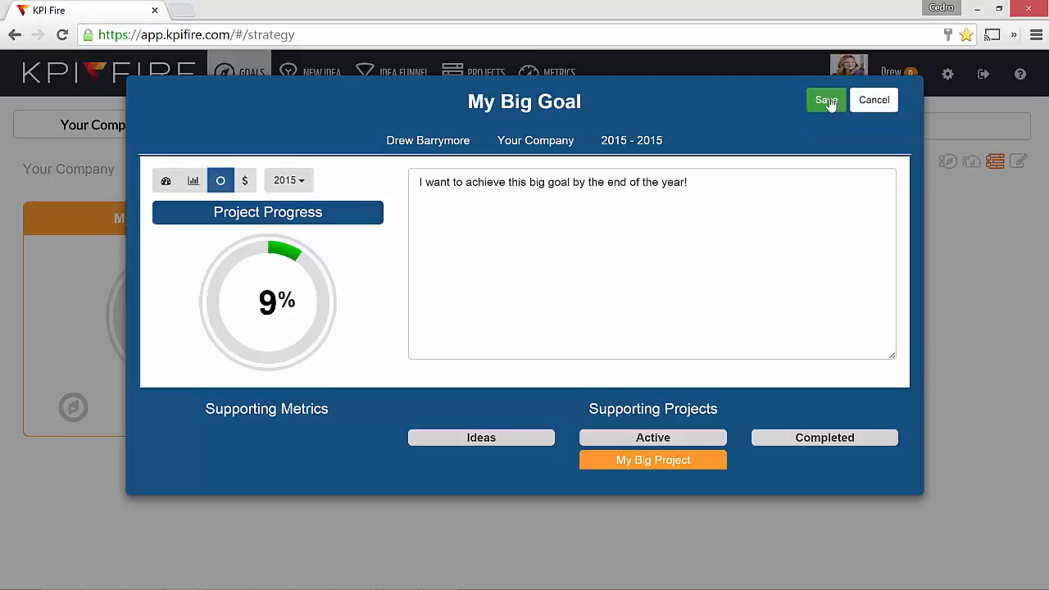
Save My Big Goal with the Project Progress measure and view its linked goals at 9%
click(826, 100)
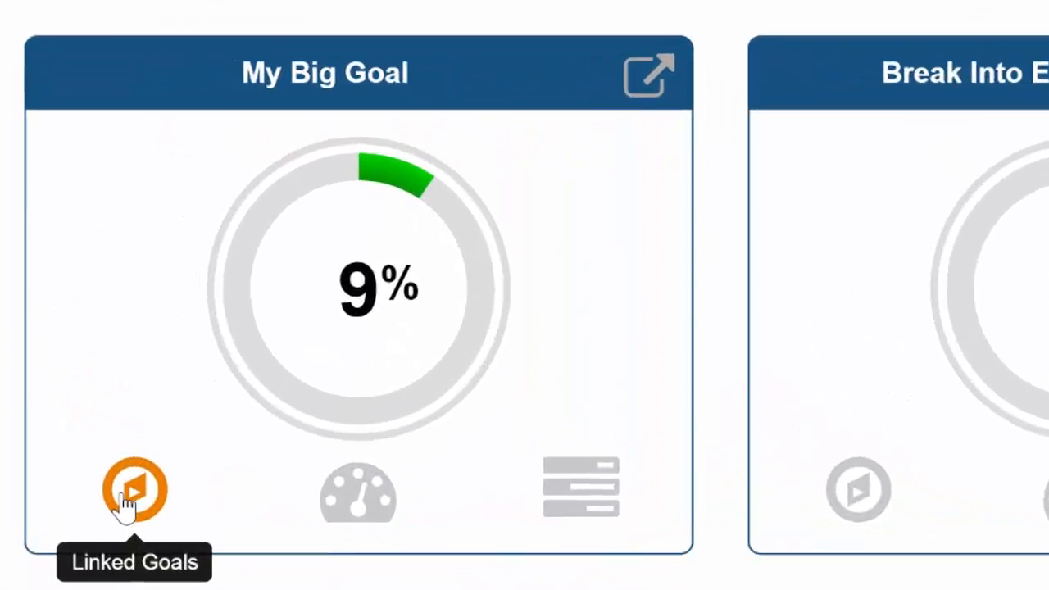
click(134, 488)
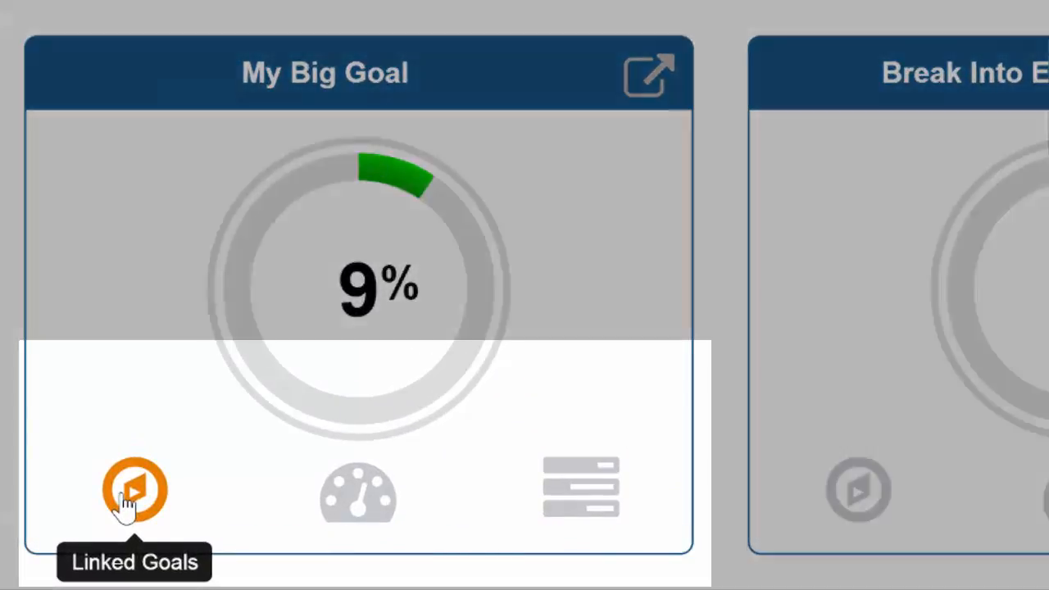